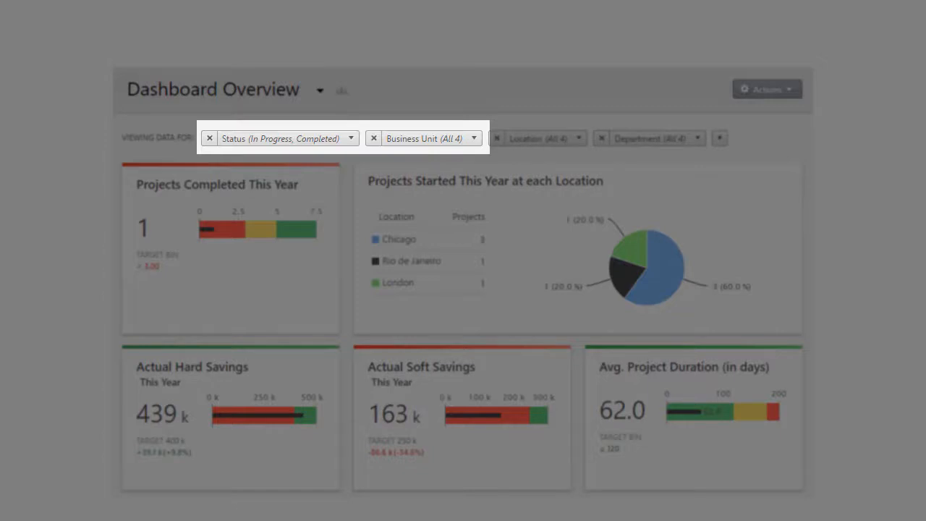
- Review the Reduce Customer Returns charter's classification: Business Unit Automotive, Location Chicago and its choices
{"action": "left_click", "coordinate": [473, 139]}
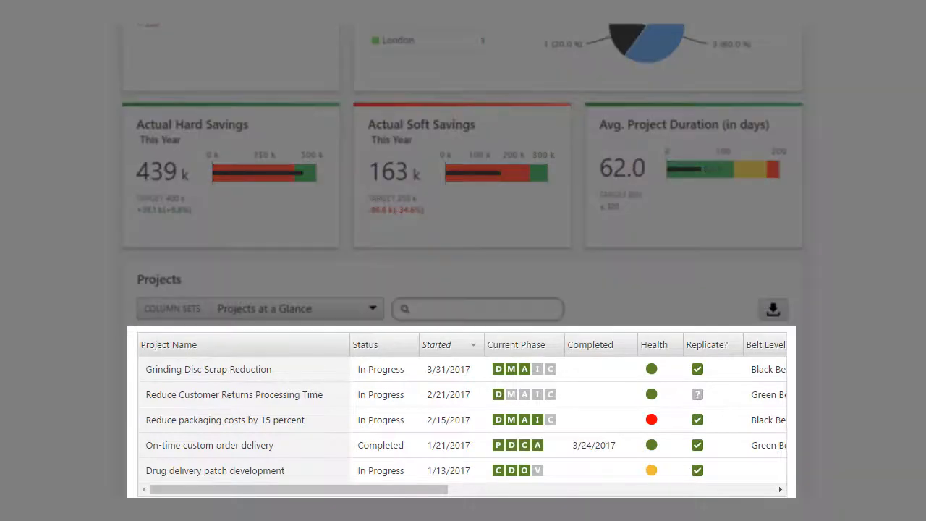
{"action": "left_click", "coordinate": [235, 394]}
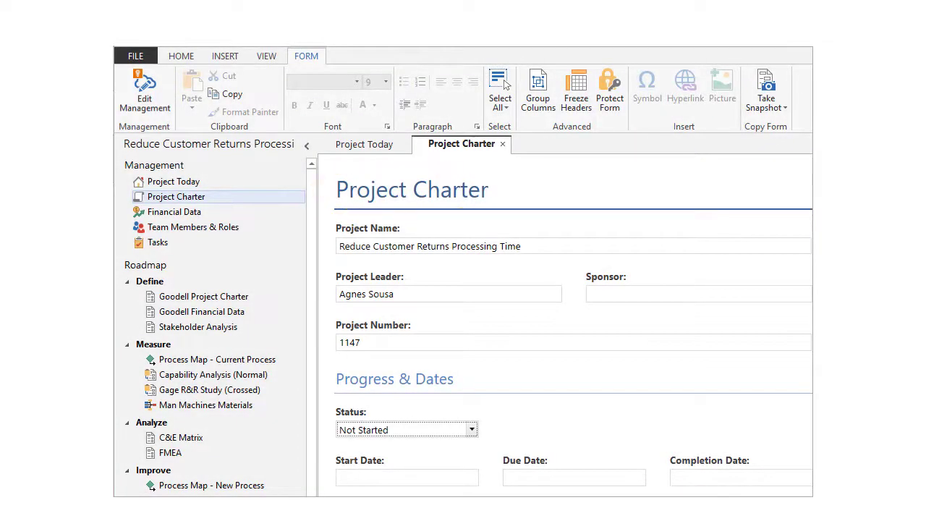
{"action": "scroll", "scroll_direction": "down", "scroll_amount": 3}
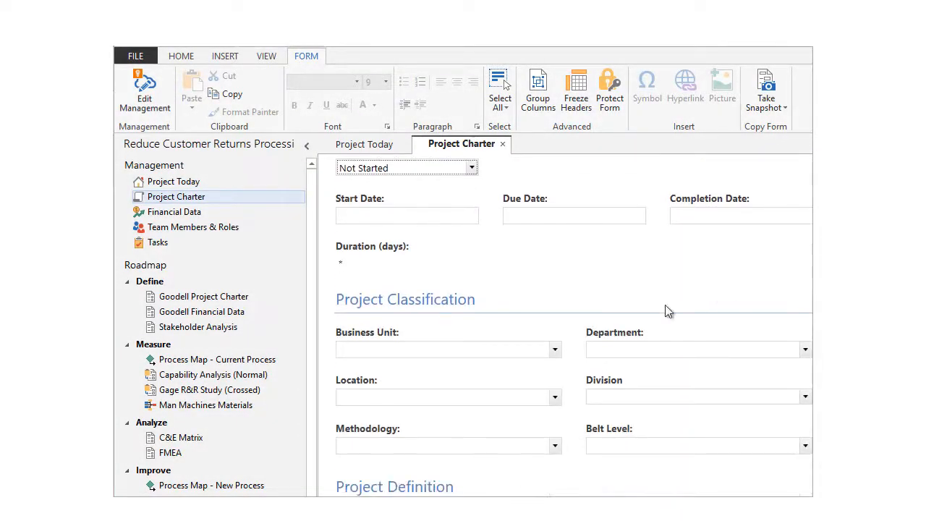
{"action": "left_click", "coordinate": [449, 349]}
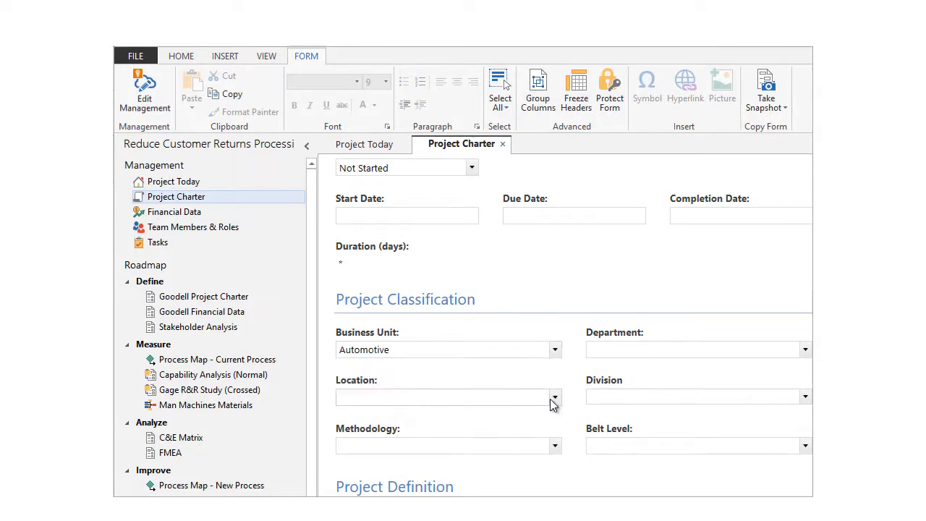
{"action": "left_click", "coordinate": [556, 396]}
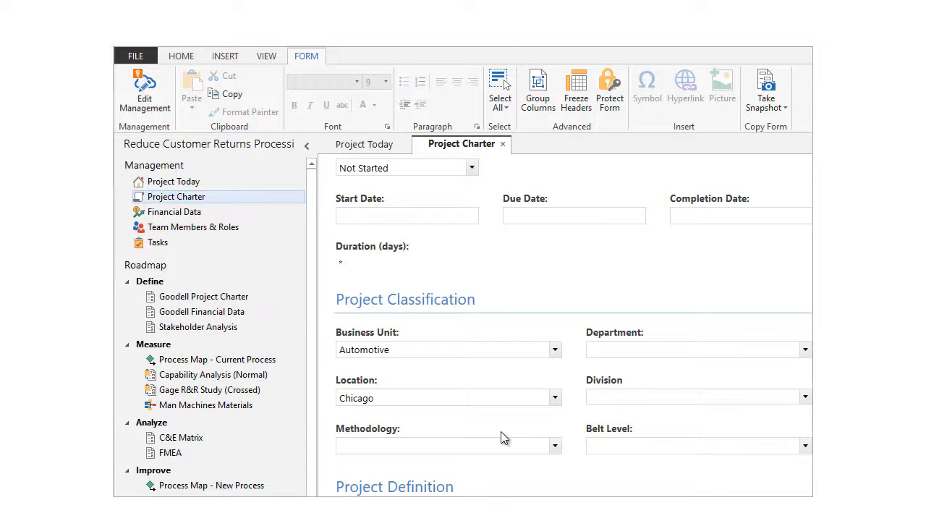
{"action": "mouse_move", "coordinate": [504, 437]}
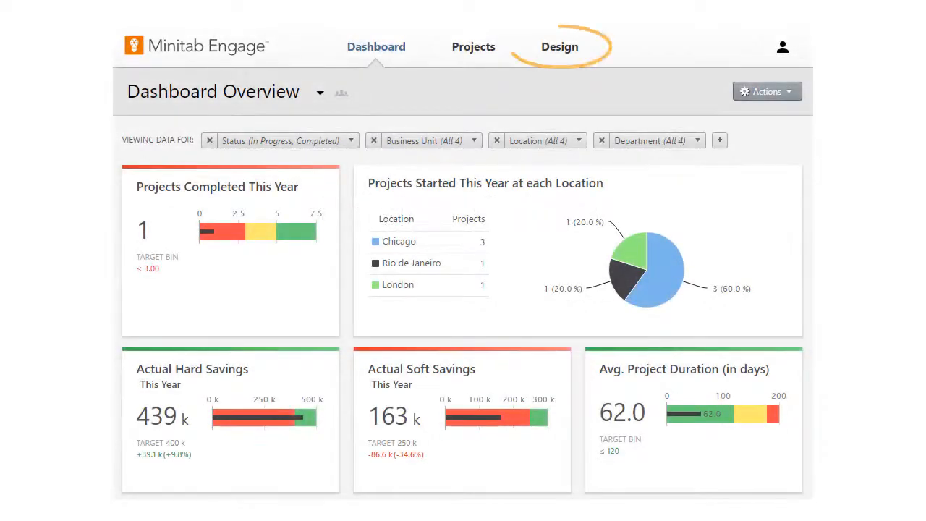
{"action": "mouse_move", "coordinate": [558, 46]}
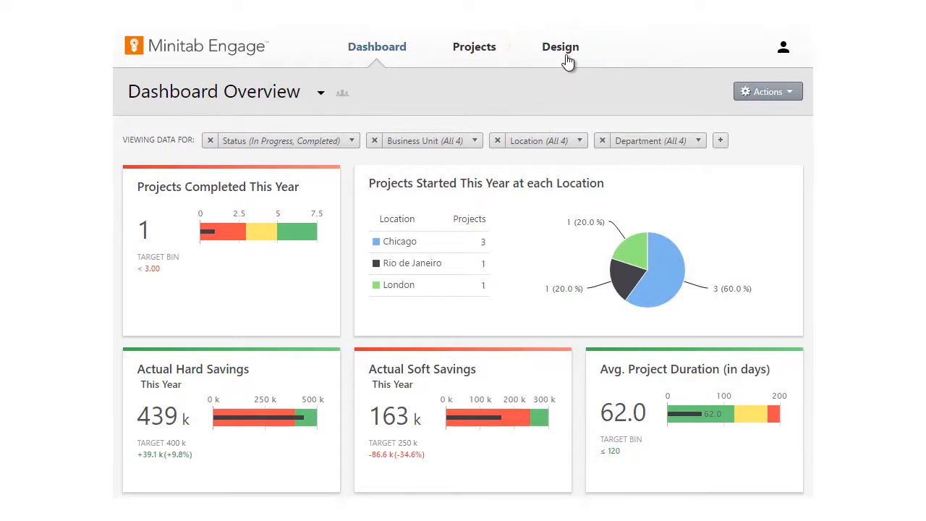
- Go to the Design area offering sandbox creation for data fields and templates
{"action": "left_click", "coordinate": [560, 46]}
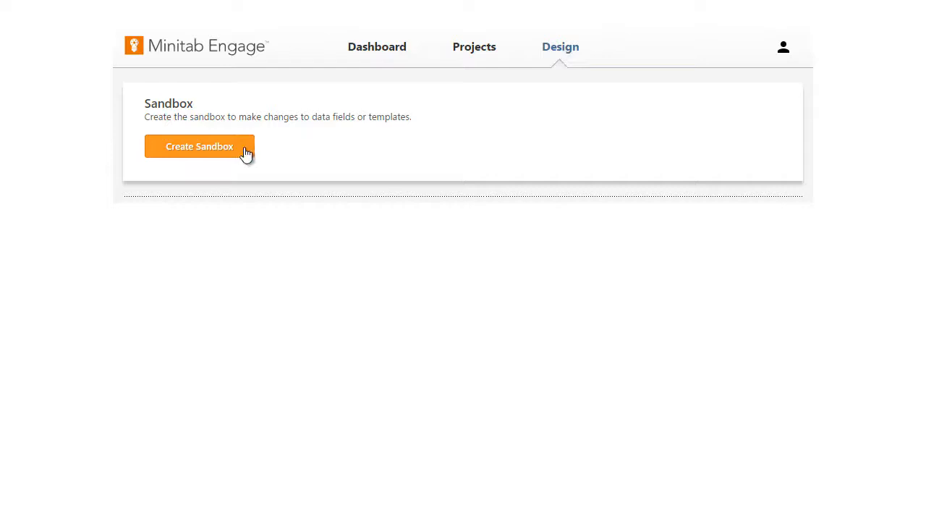
- Create a sandbox for making, reviewing and publishing sitewide changes
{"action": "left_click", "coordinate": [200, 146]}
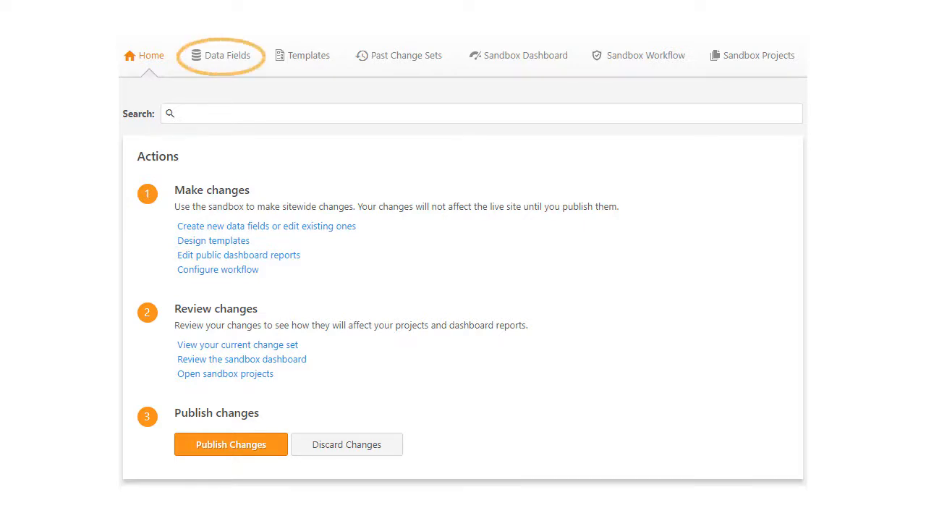
{"action": "left_click", "coordinate": [229, 55]}
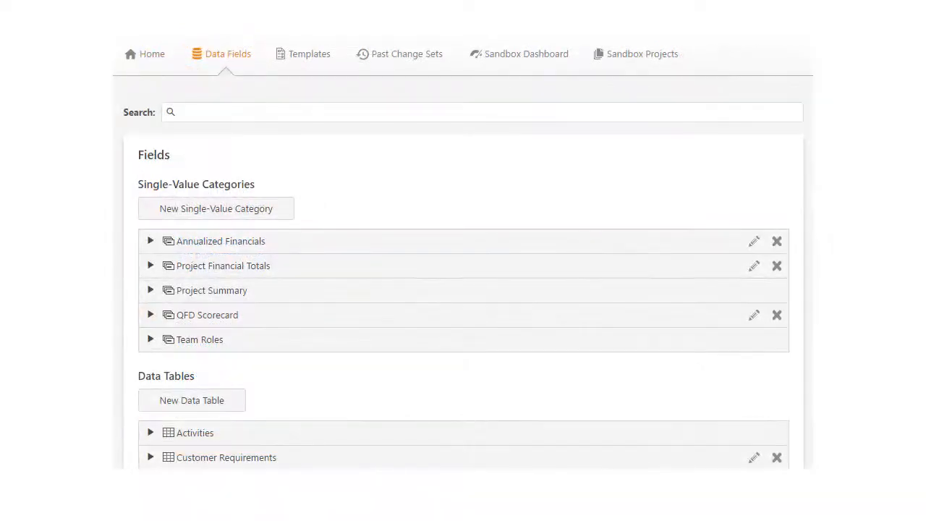
{"action": "scroll", "scroll_direction": "down", "scroll_amount": 3}
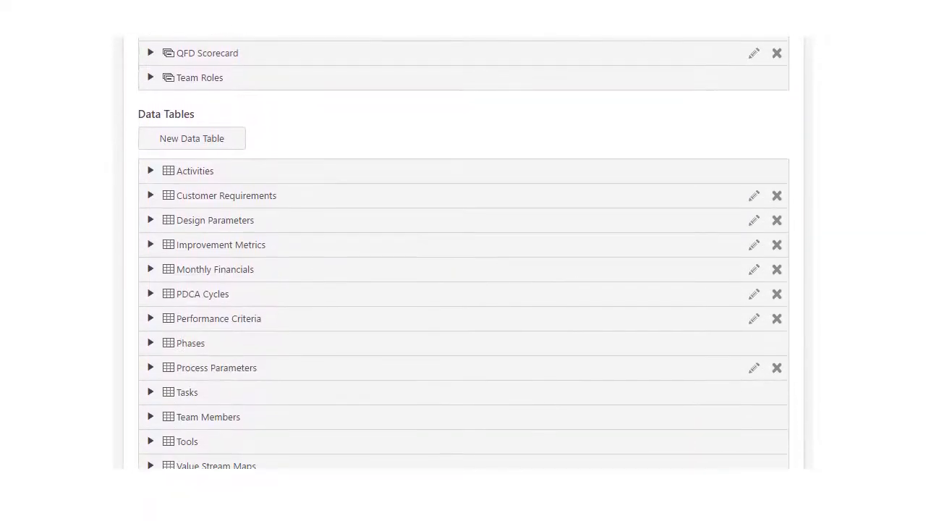
{"action": "scroll", "scroll_direction": "up", "scroll_amount": 3}
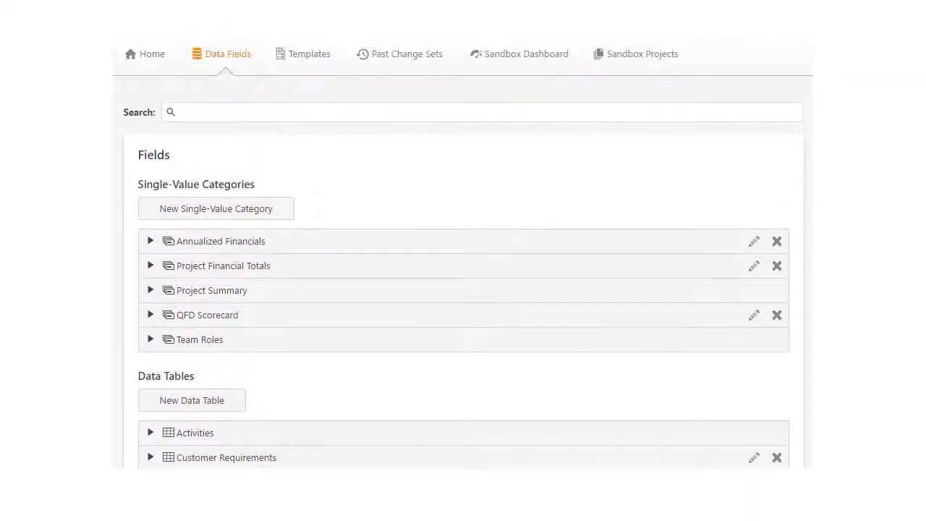
{"action": "mouse_move", "coordinate": [442, 257]}
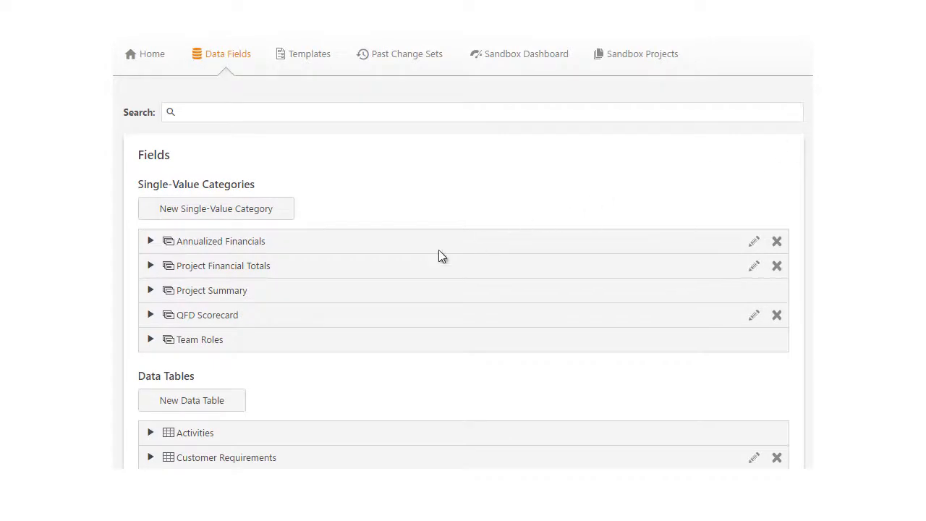
{"action": "left_click", "coordinate": [150, 289]}
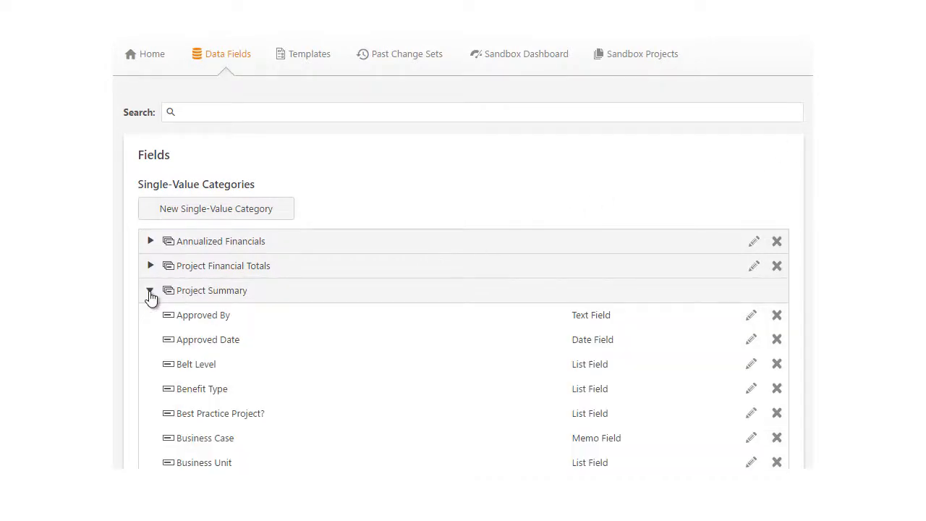
{"action": "scroll", "scroll_direction": "down", "scroll_amount": 3}
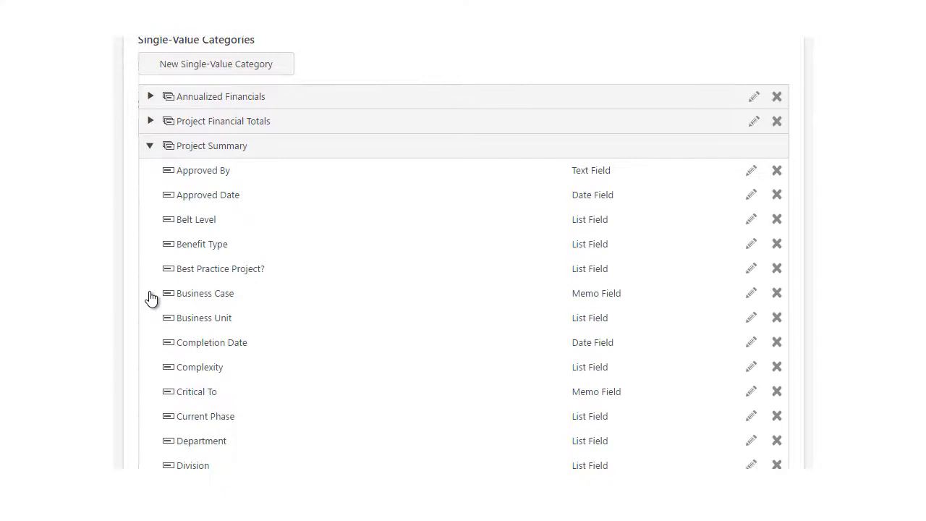
{"action": "scroll", "scroll_direction": "down", "scroll_amount": 3}
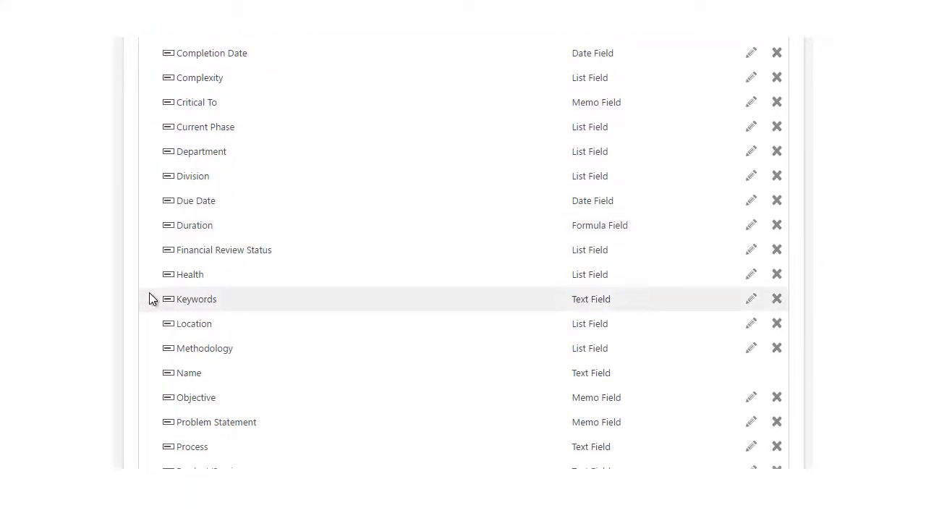
{"action": "left_click", "coordinate": [751, 325]}
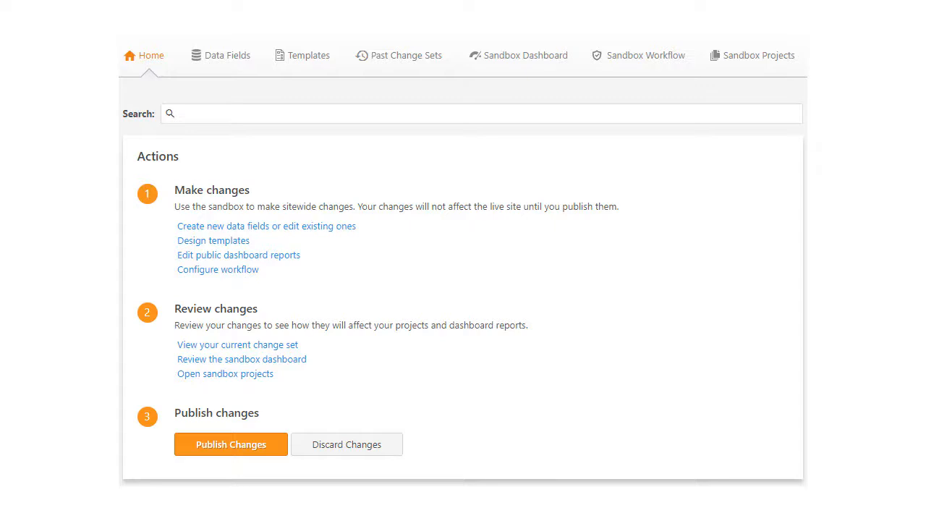
- Browse the project templates and management forms, then edit the DMAIC Project template
{"action": "left_click", "coordinate": [310, 55]}
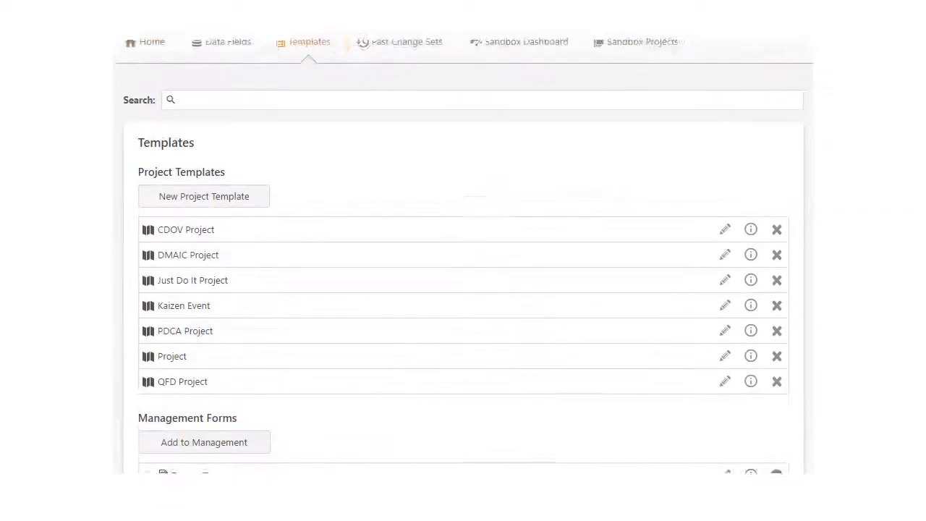
{"action": "scroll", "scroll_direction": "down", "scroll_amount": 3}
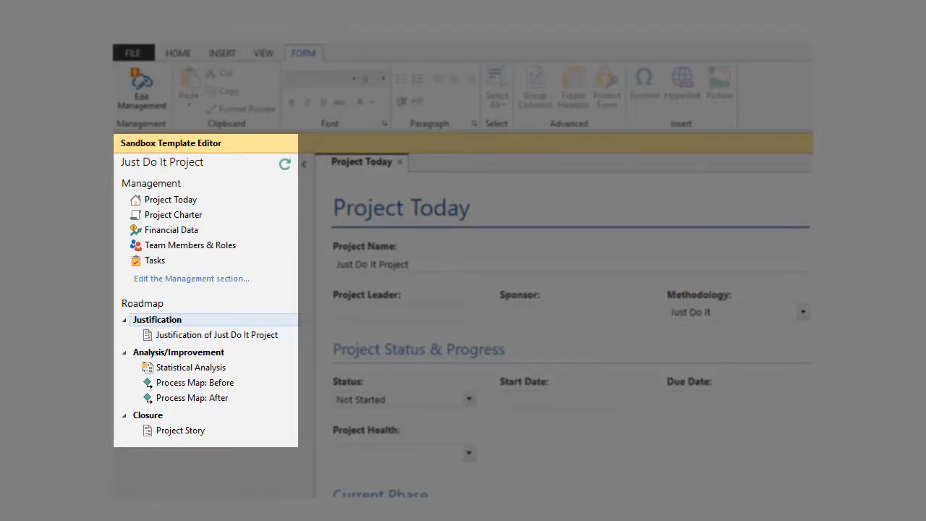
{"action": "left_click", "coordinate": [310, 81]}
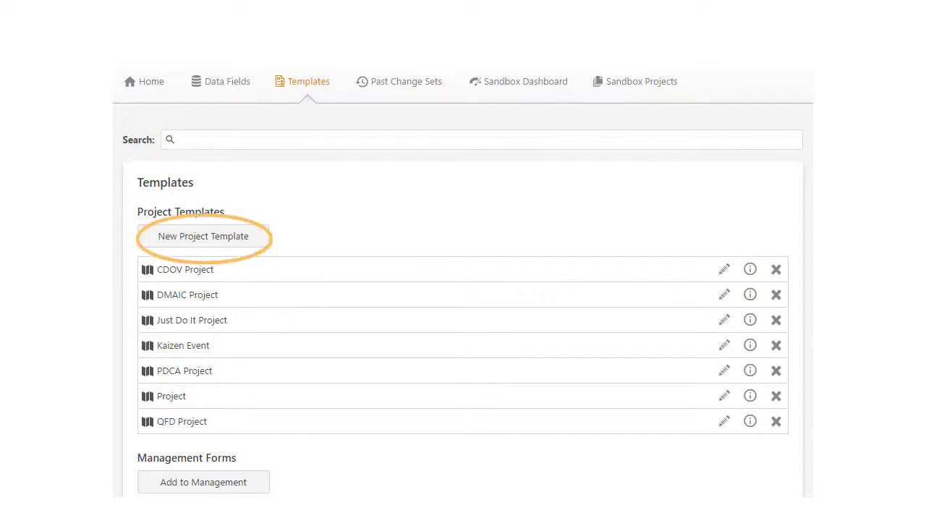
{"action": "scroll", "scroll_direction": "down", "scroll_amount": 3}
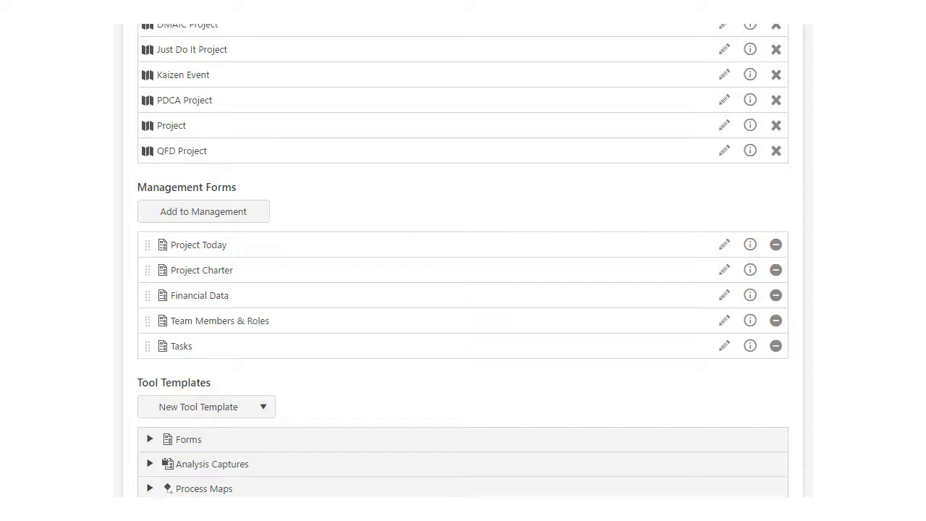
{"action": "left_click", "coordinate": [198, 244]}
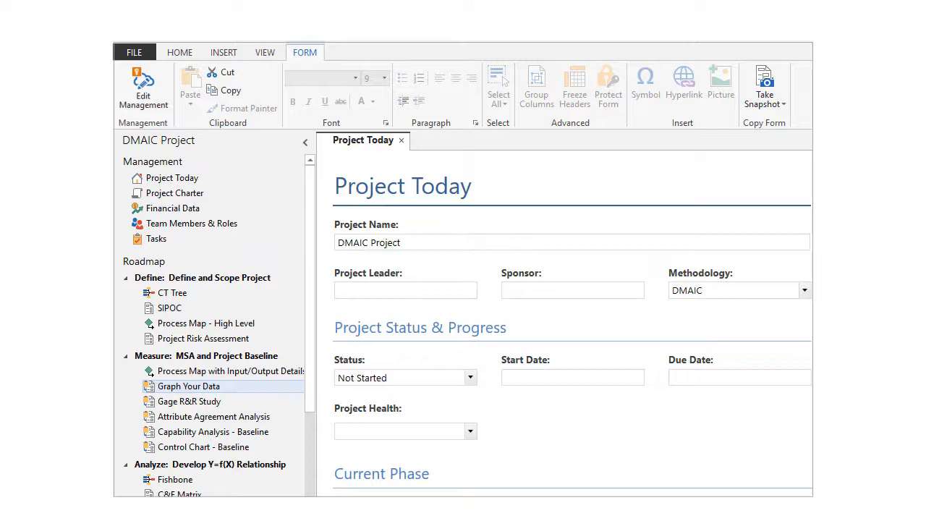
- View the DMAIC template's Financial Data form and close the project template
{"action": "left_click", "coordinate": [172, 208]}
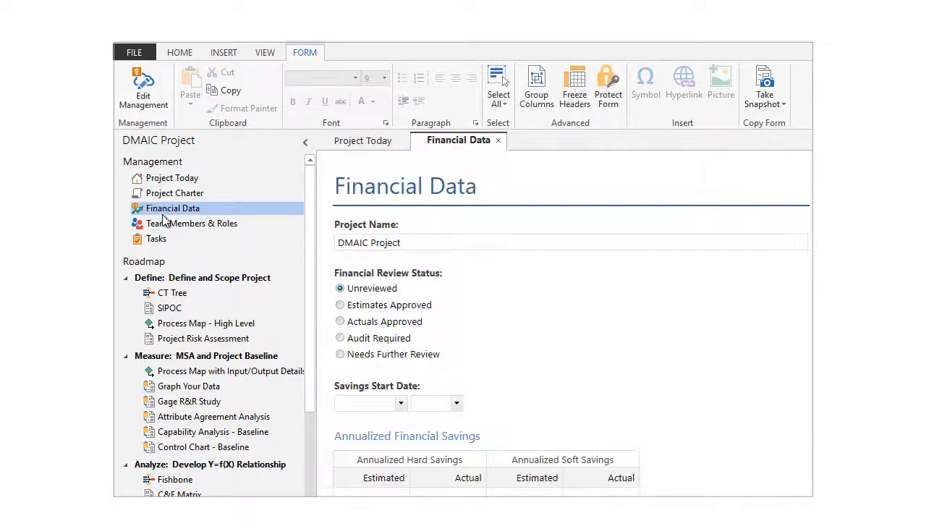
{"action": "left_click", "coordinate": [173, 192]}
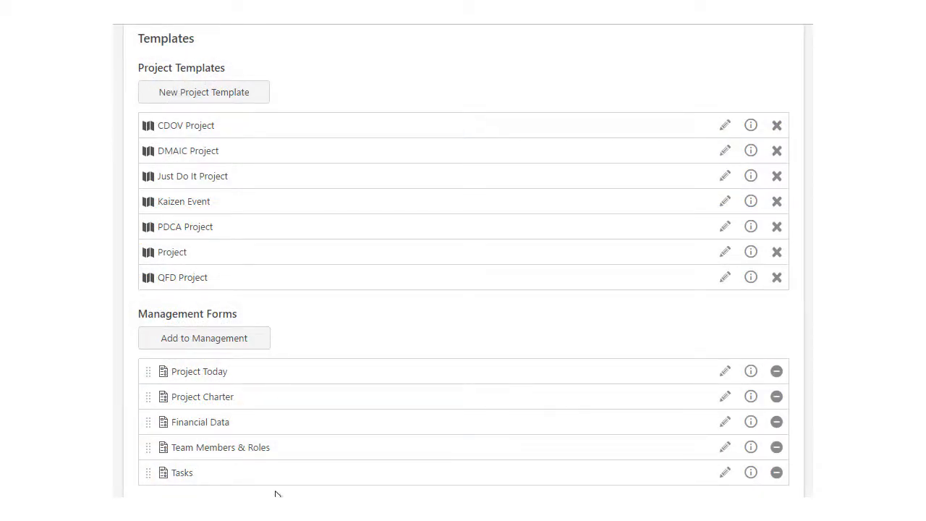
- Retitle the Project Charter form to "Project Charter - Acme, Inc.", preview it and reach its file info
{"action": "left_click", "coordinate": [723, 397]}
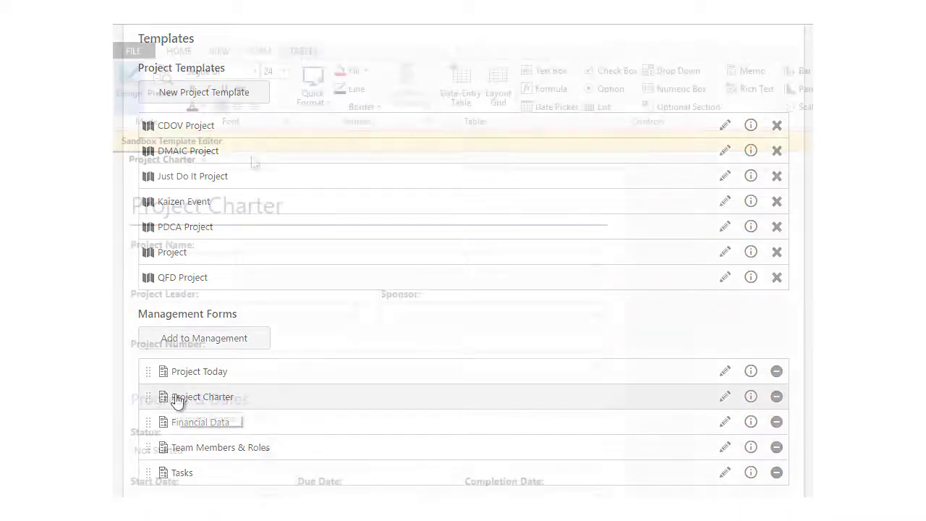
{"action": "left_click", "coordinate": [724, 397]}
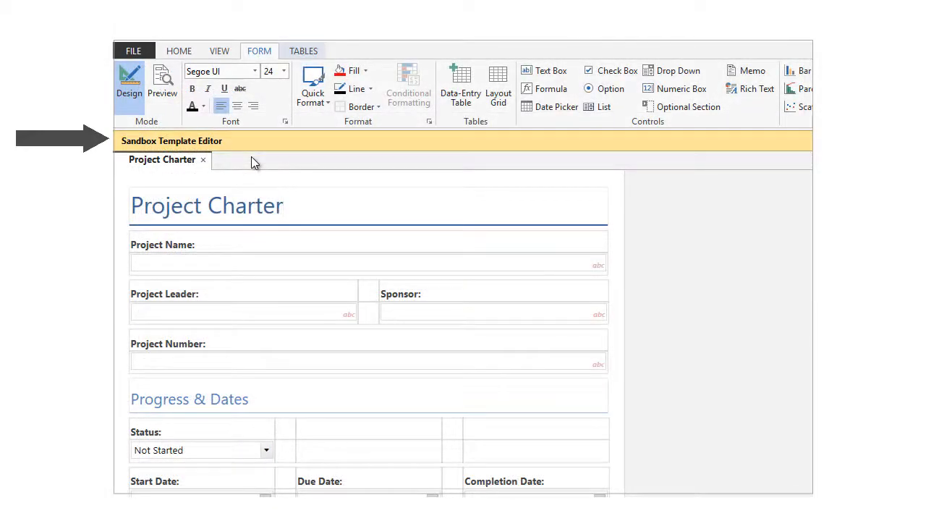
{"action": "type", "text": "- Acme, Inc"}
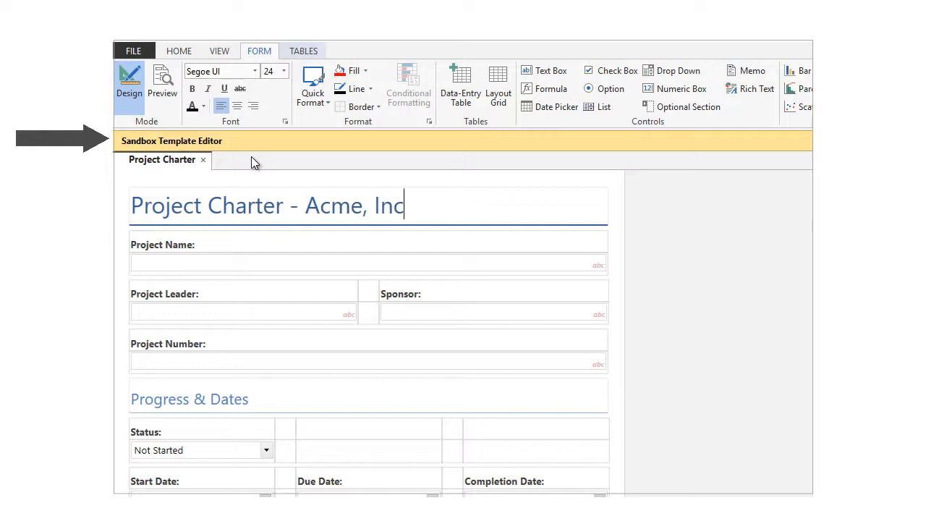
{"action": "left_click", "coordinate": [162, 82]}
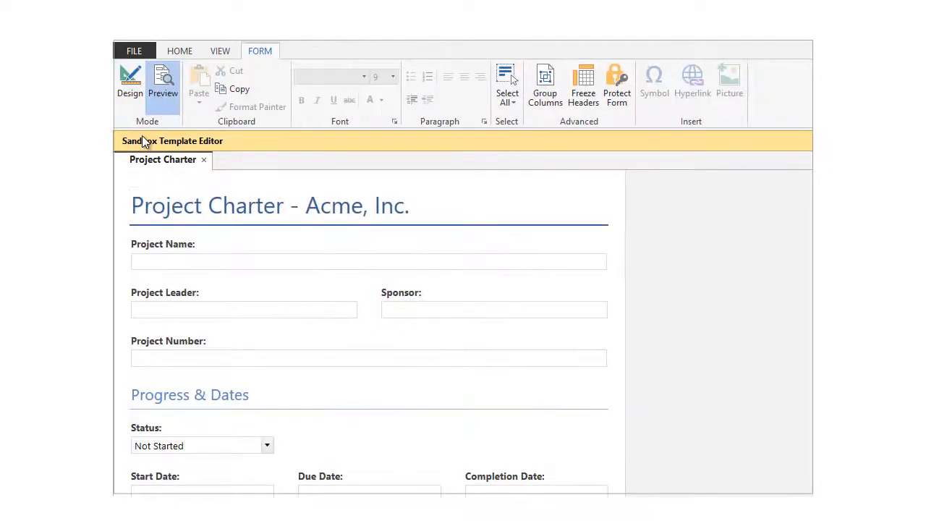
{"action": "left_click", "coordinate": [133, 51]}
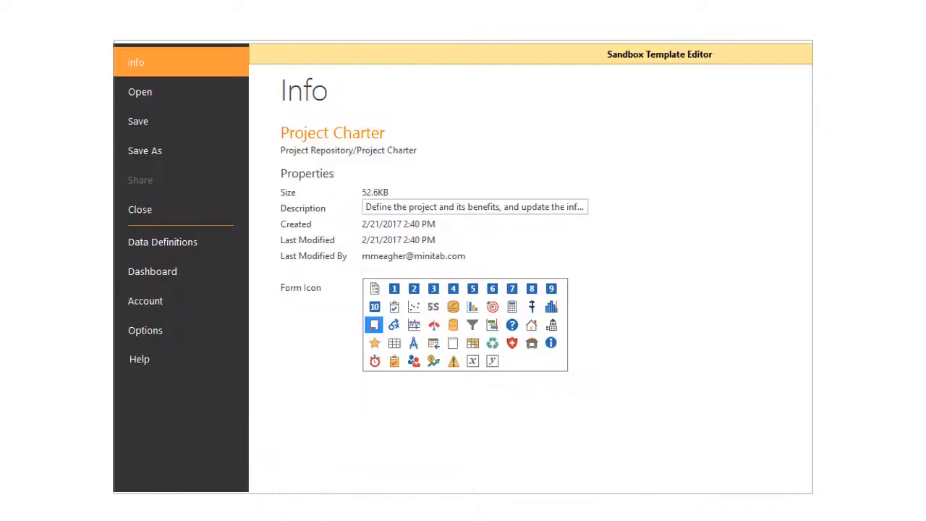
{"action": "mouse_move", "coordinate": [145, 122]}
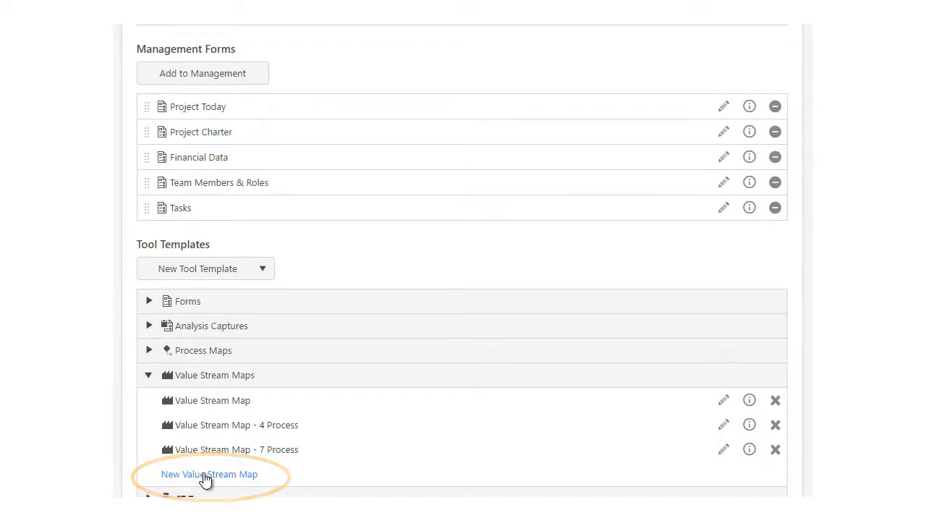
- Review the sandbox dashboard showing New York with 0 projects, then list the sandbox projects
{"action": "left_click", "coordinate": [307, 81]}
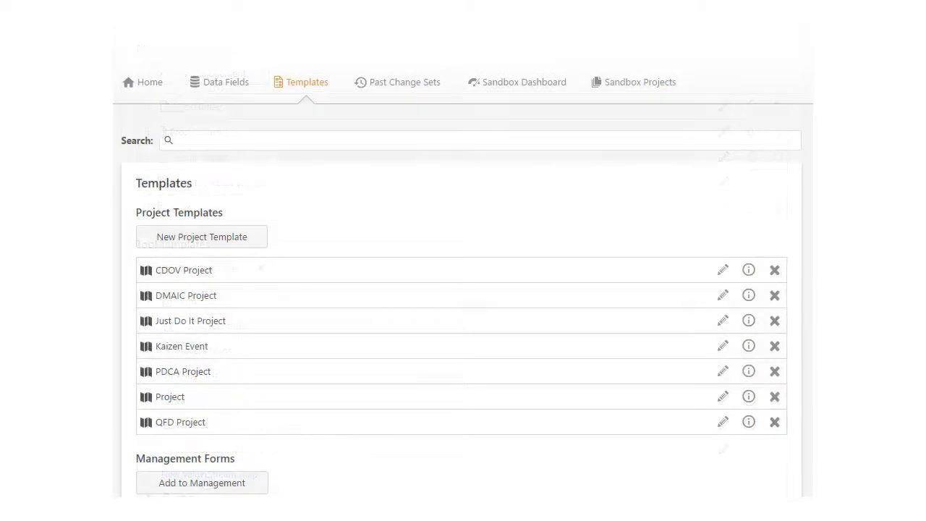
{"action": "mouse_move", "coordinate": [528, 89]}
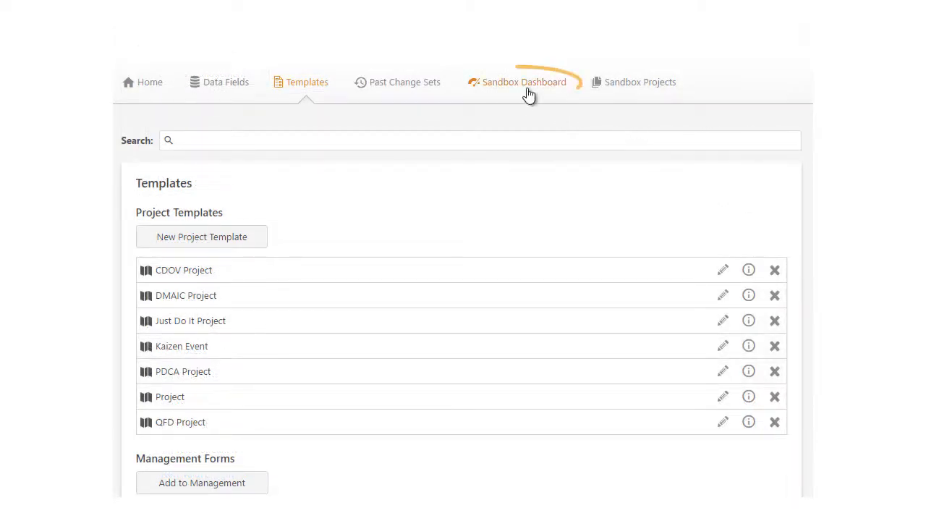
{"action": "left_click", "coordinate": [524, 81]}
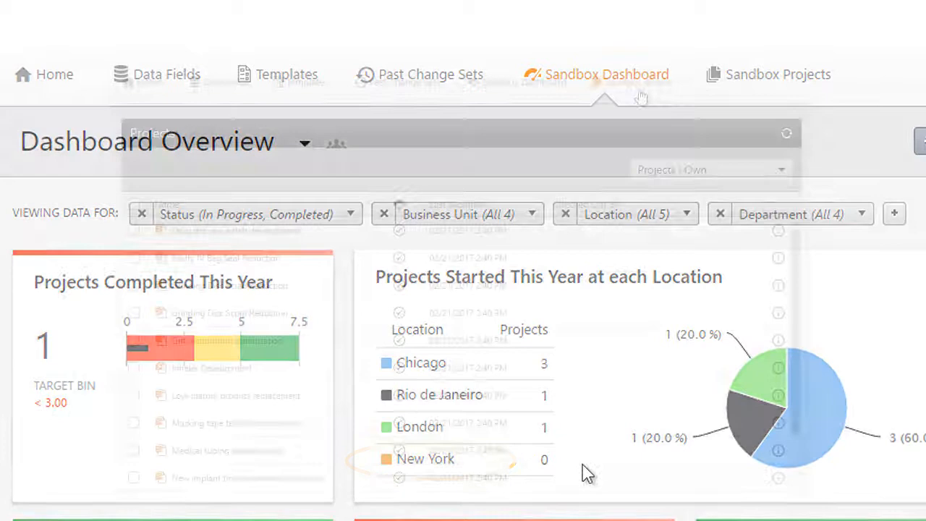
{"action": "left_click", "coordinate": [779, 74]}
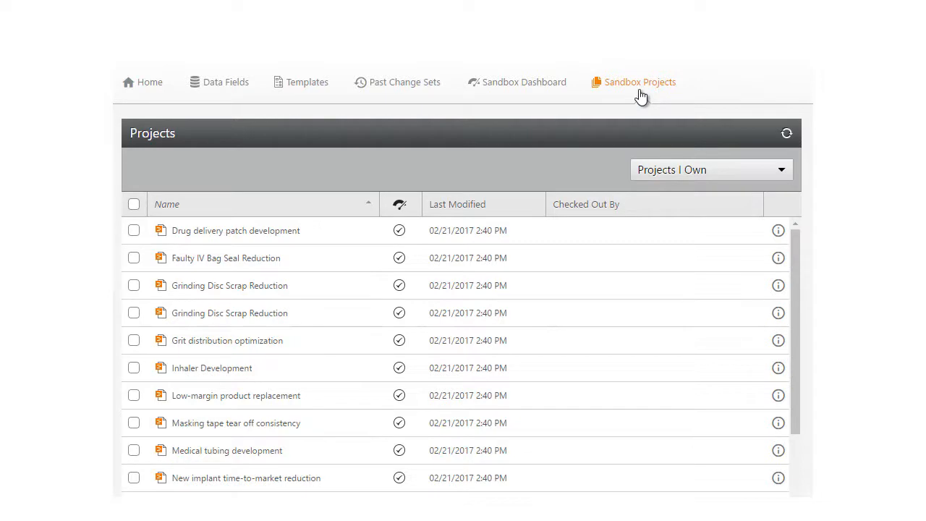
{"action": "mouse_move", "coordinate": [440, 177]}
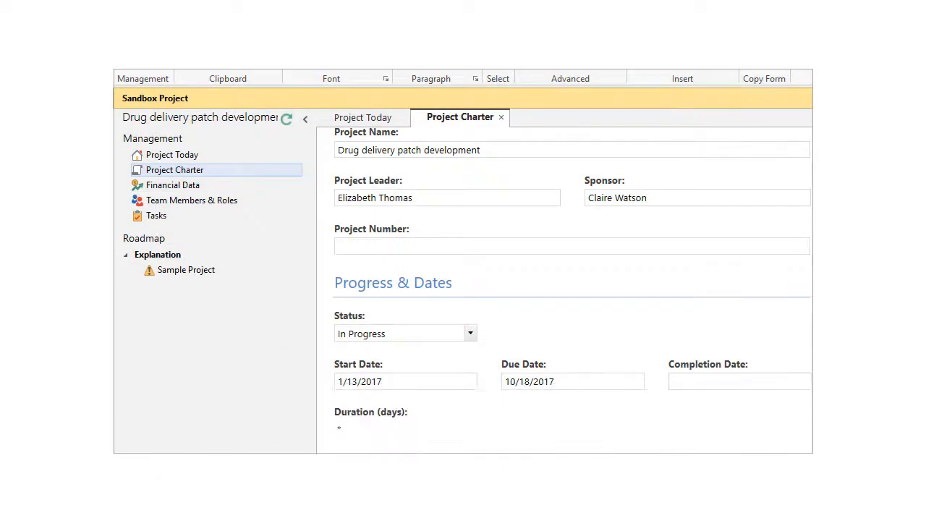
- Confirm New York appears among the Drug delivery patch project's Location choices
{"action": "left_click", "coordinate": [553, 354]}
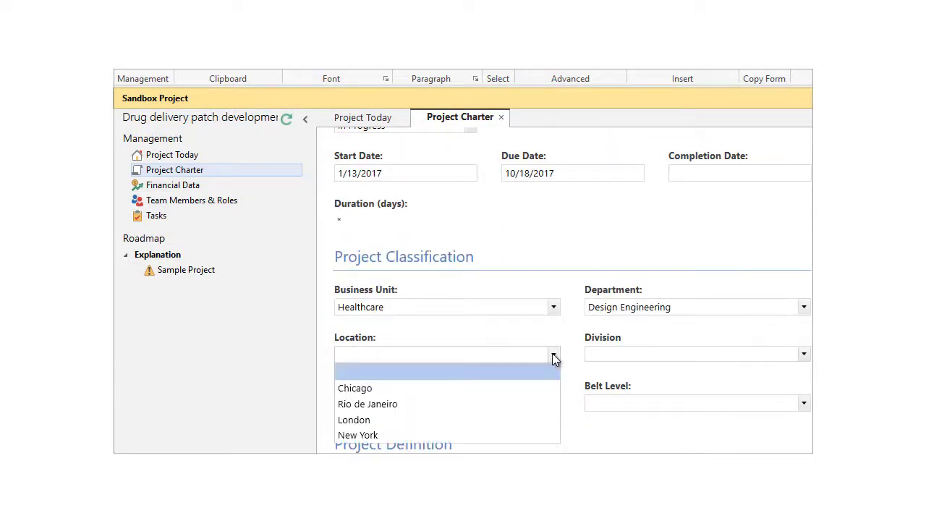
{"action": "left_click", "coordinate": [358, 434]}
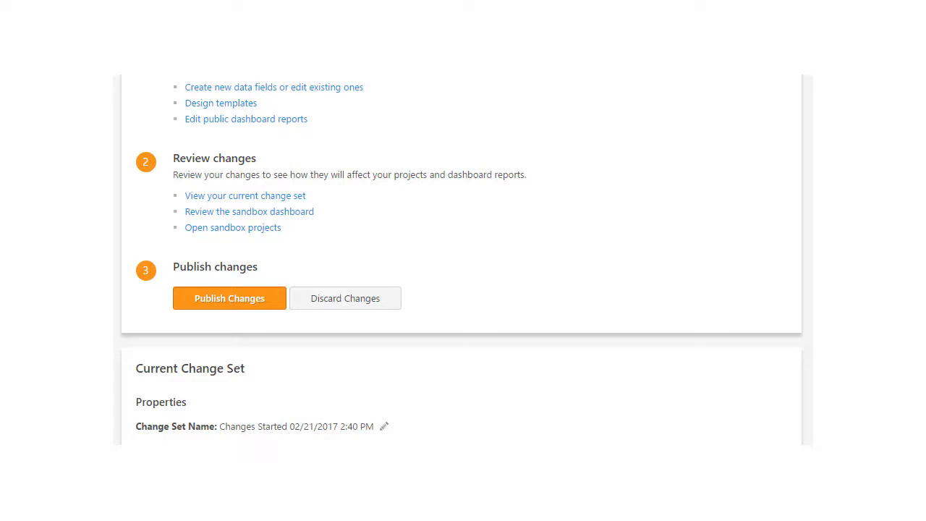
- Review the change set (New York value, Project Charter edit) and publish it to the live site
{"action": "left_click", "coordinate": [245, 195]}
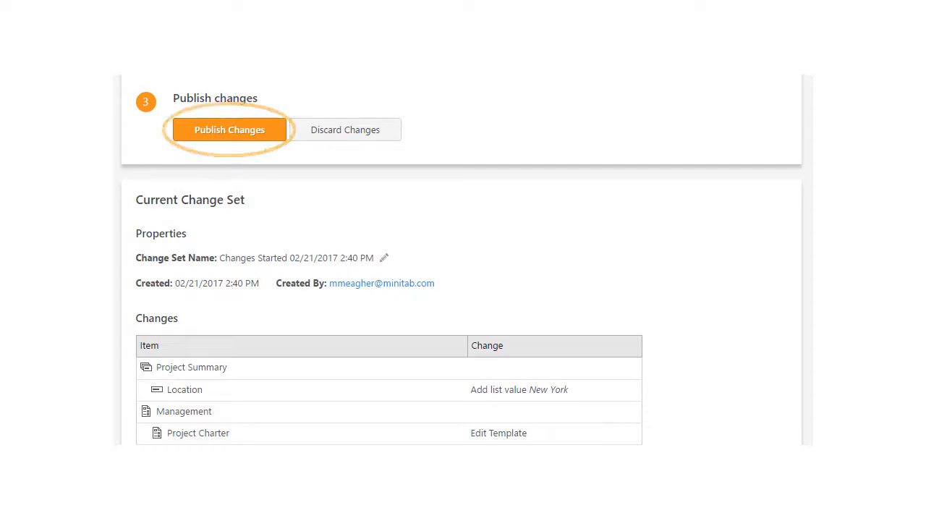
{"action": "mouse_move", "coordinate": [345, 130]}
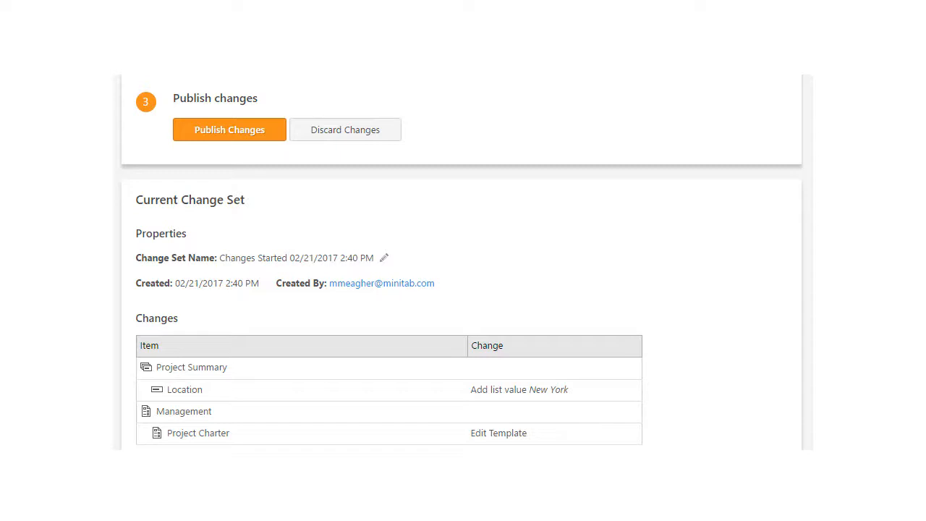
{"action": "left_click", "coordinate": [229, 130]}
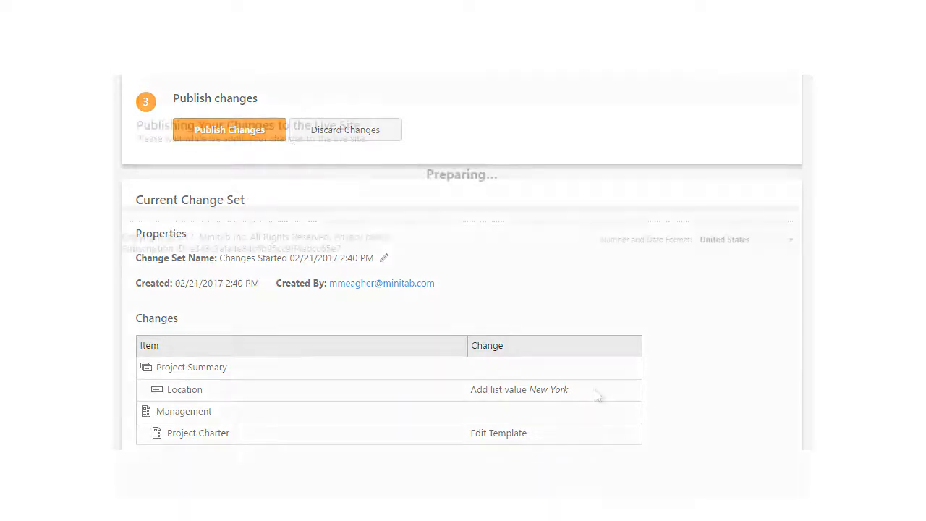